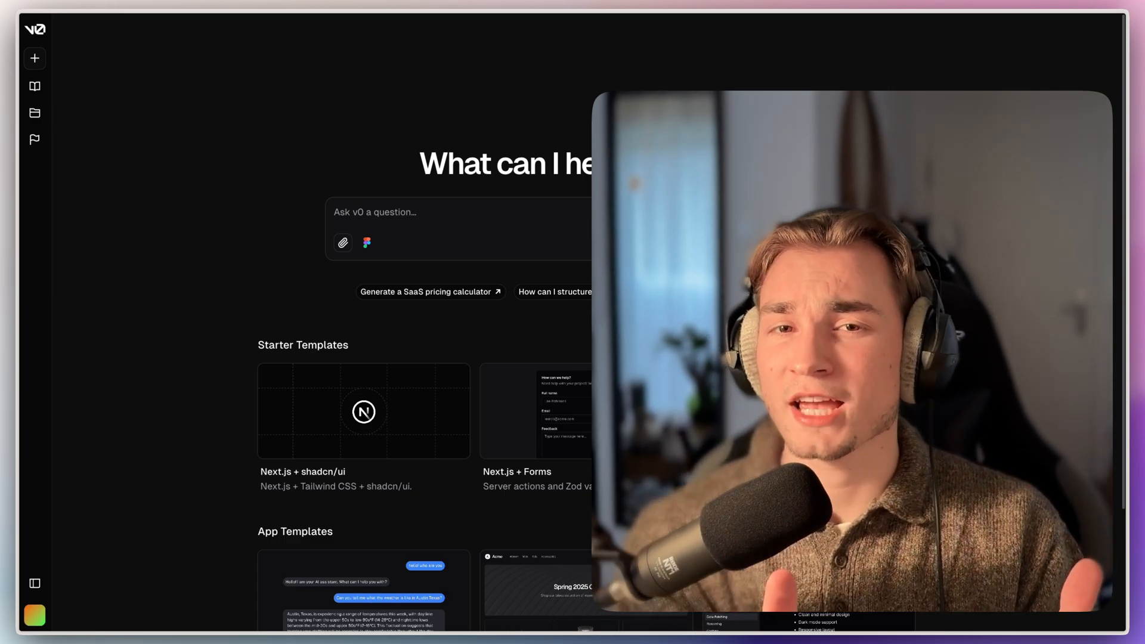
Step: Draft the prompt 'generate a awesome web page' in the Ask v0 box
text(generate a awesome web page)
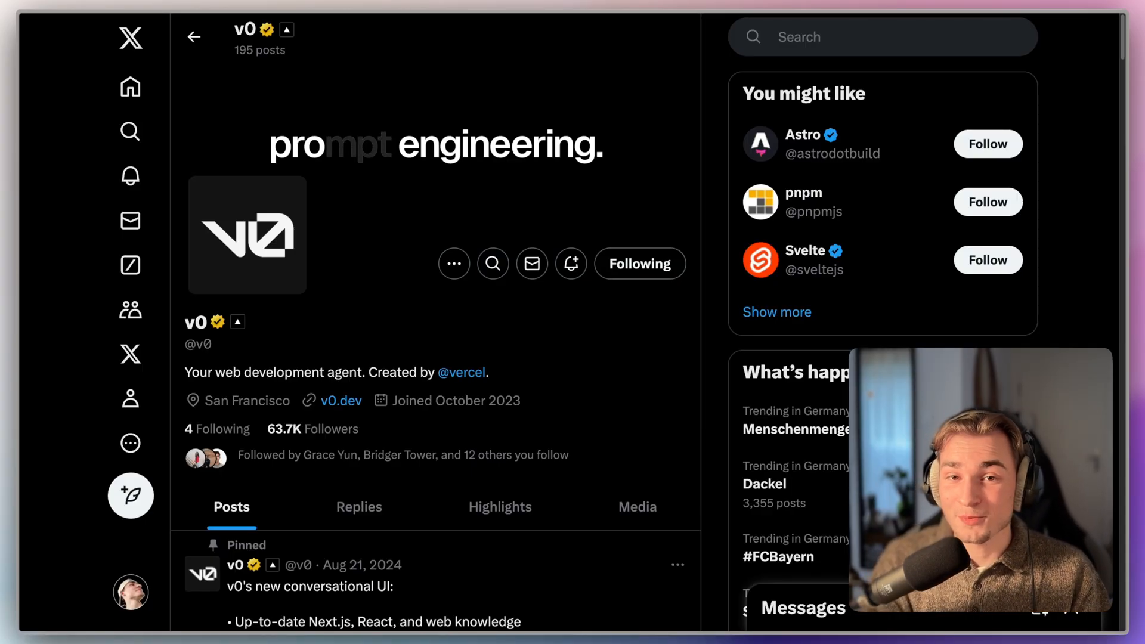
scroll(down, 3)
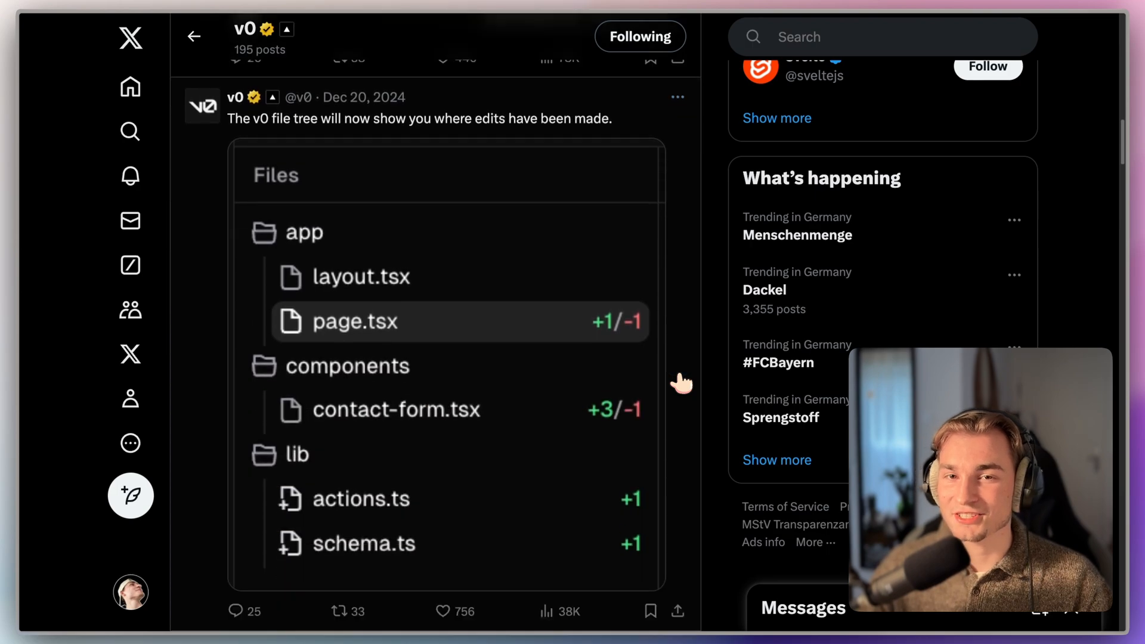
scroll(down, 3)
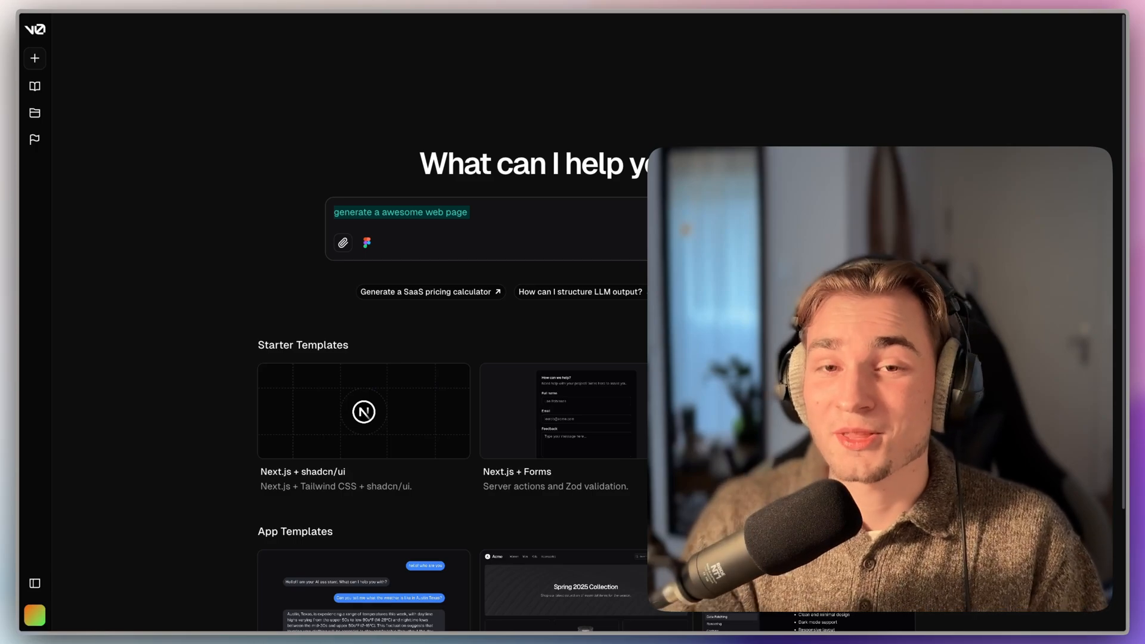
mouse_move(546, 162)
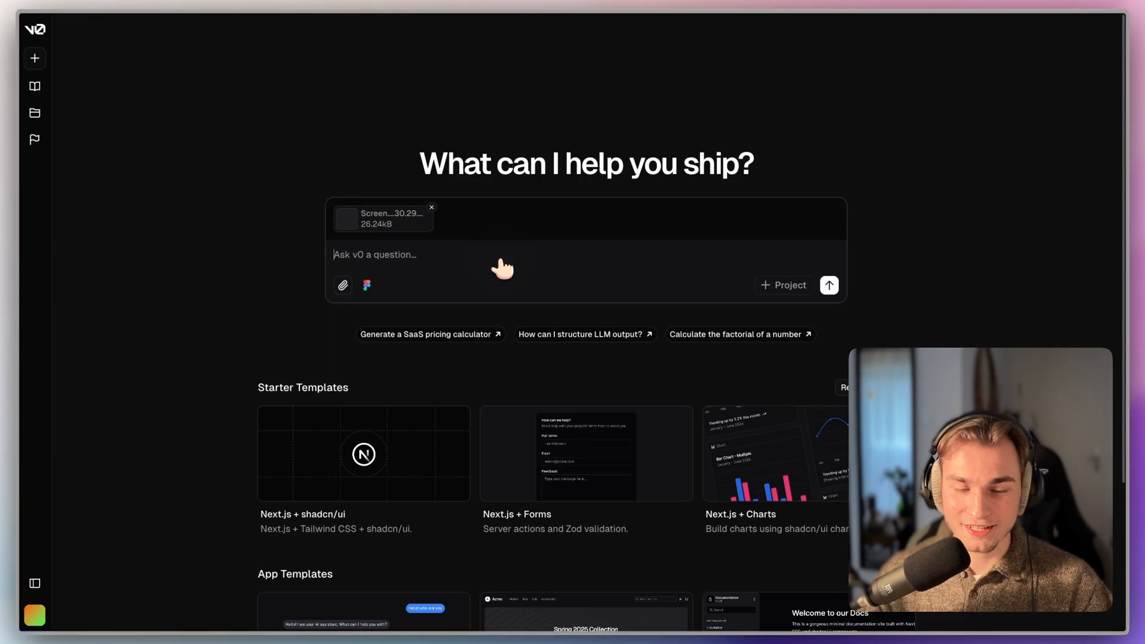
Step: Submit the prompt 'Build the UI from the Screenshot' to generate the GetHired page
text(Bu)
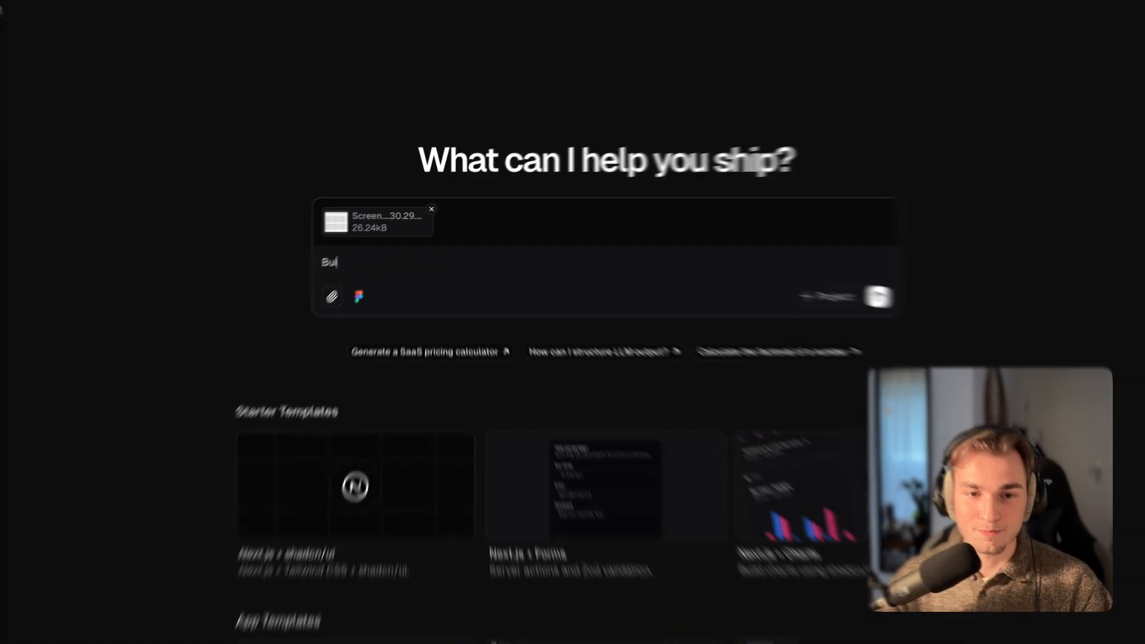
text(Build the UI from t)
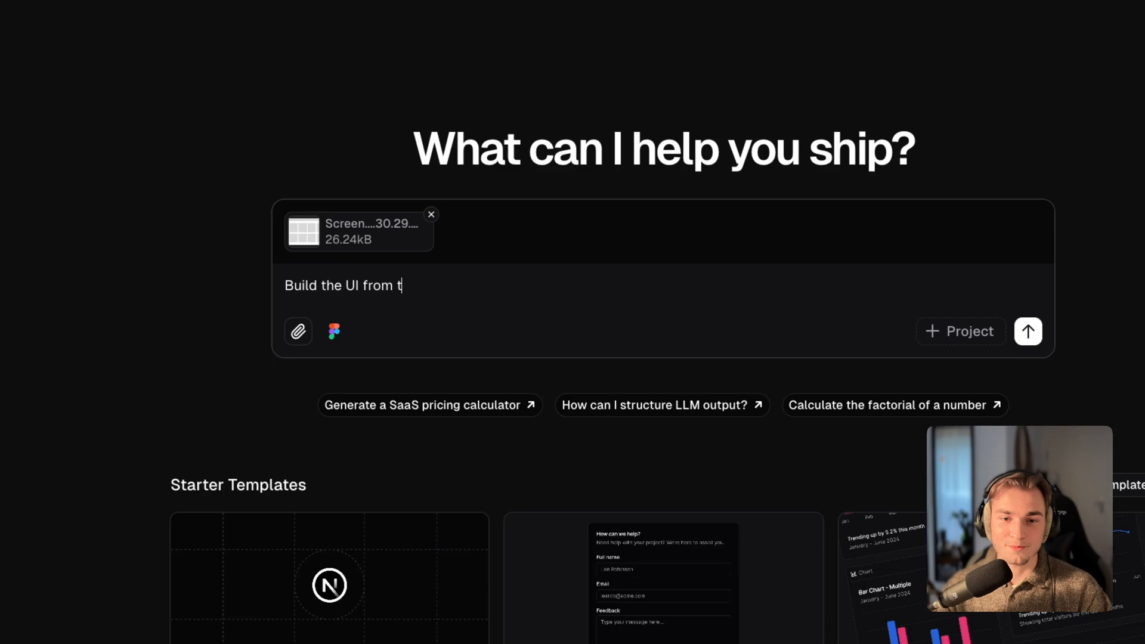
click(1028, 331)
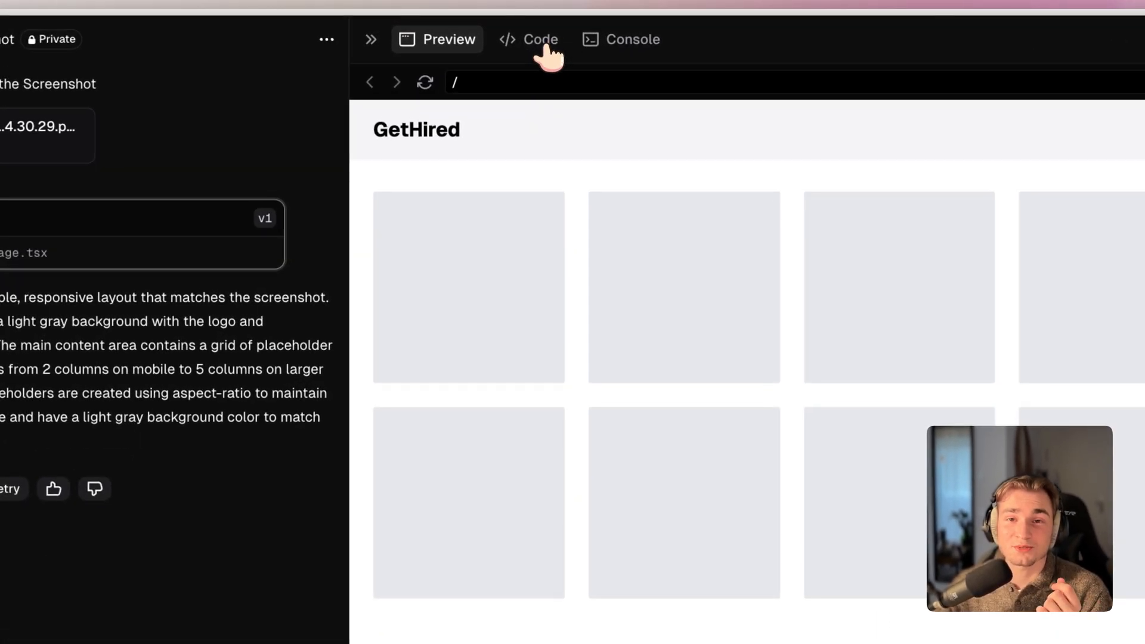
Step: View the generated page.tsx source with its header links and placeholder grid
click(538, 39)
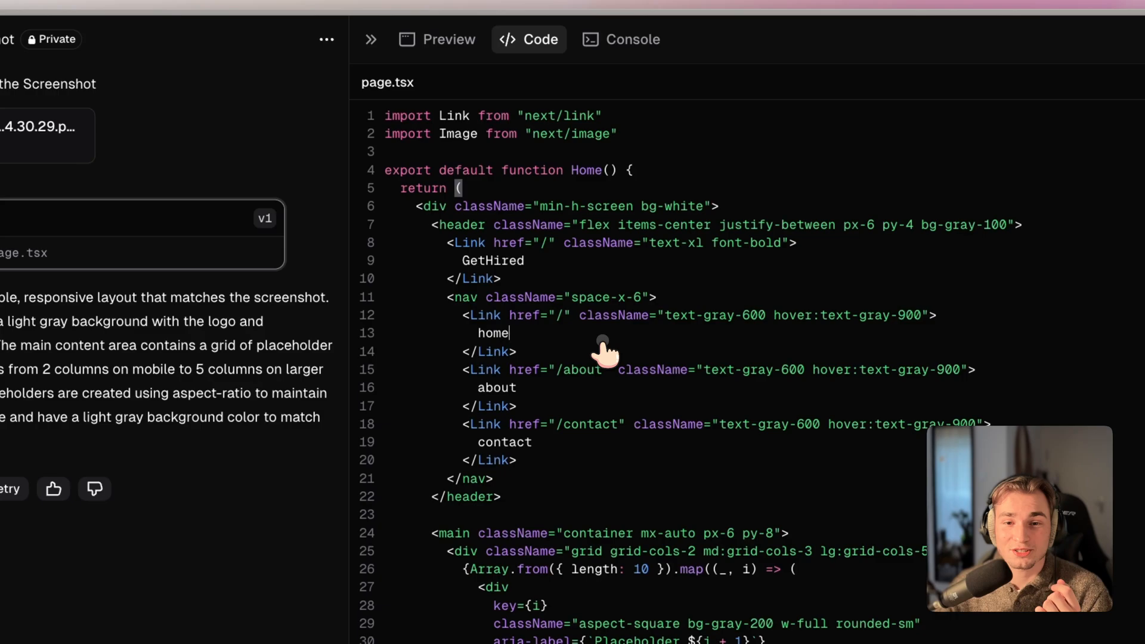
mouse_move(581, 376)
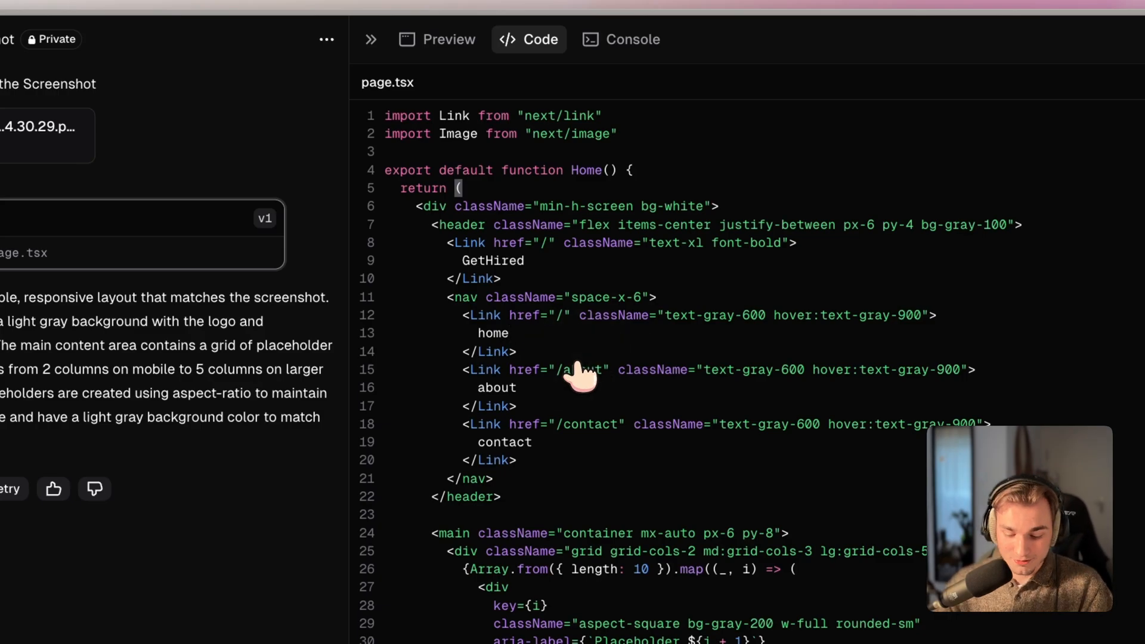
text(Li)
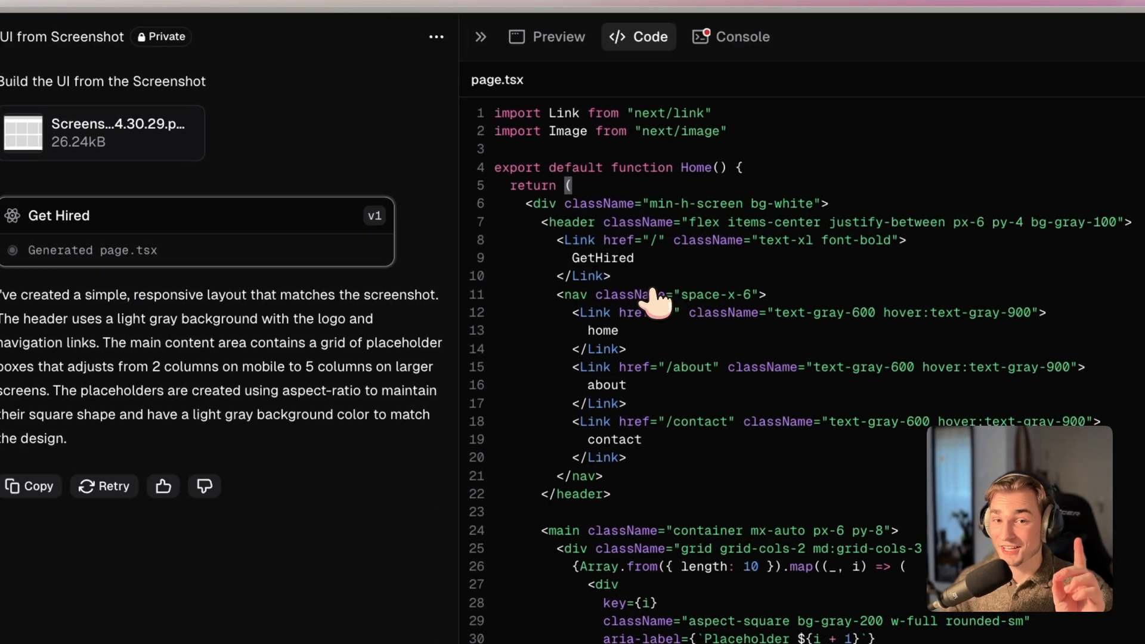
Step: Request the quick change 'make all the rectangles red' on the previewed GetHired page
click(546, 37)
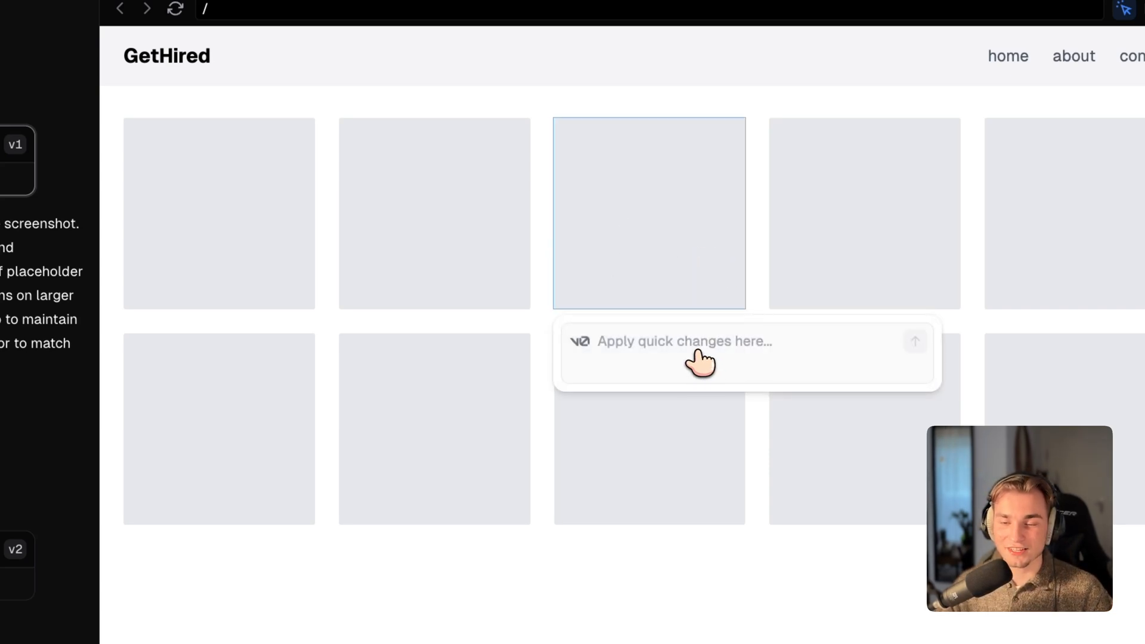
text(make all the rectanhg)
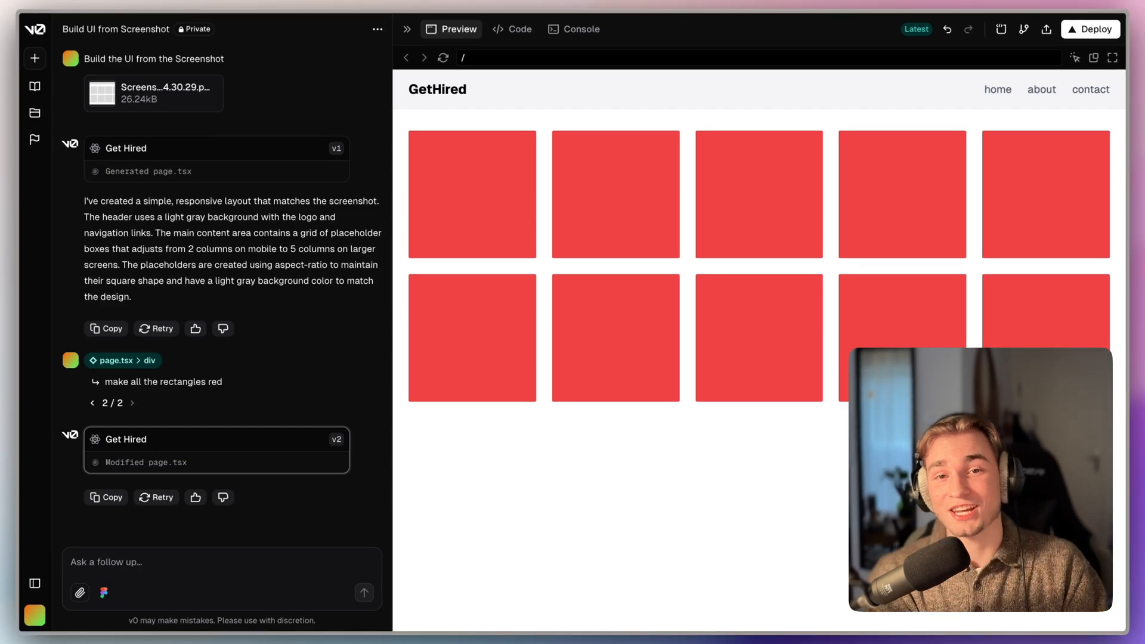
mouse_move(865, 259)
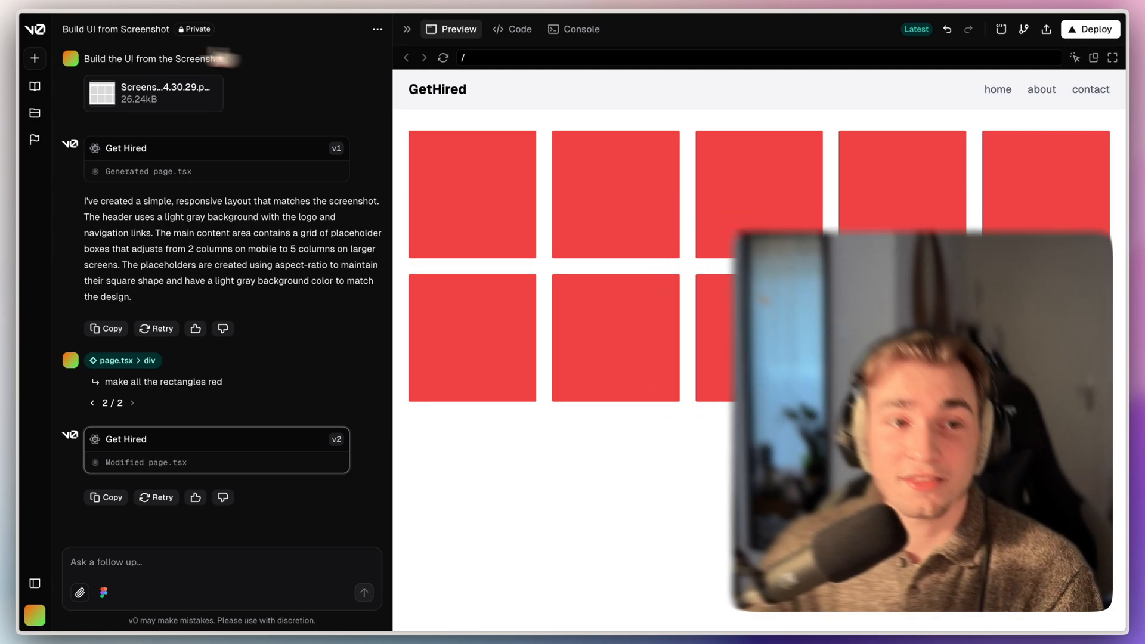
Step: Create a new empty project from the Projects list
click(35, 113)
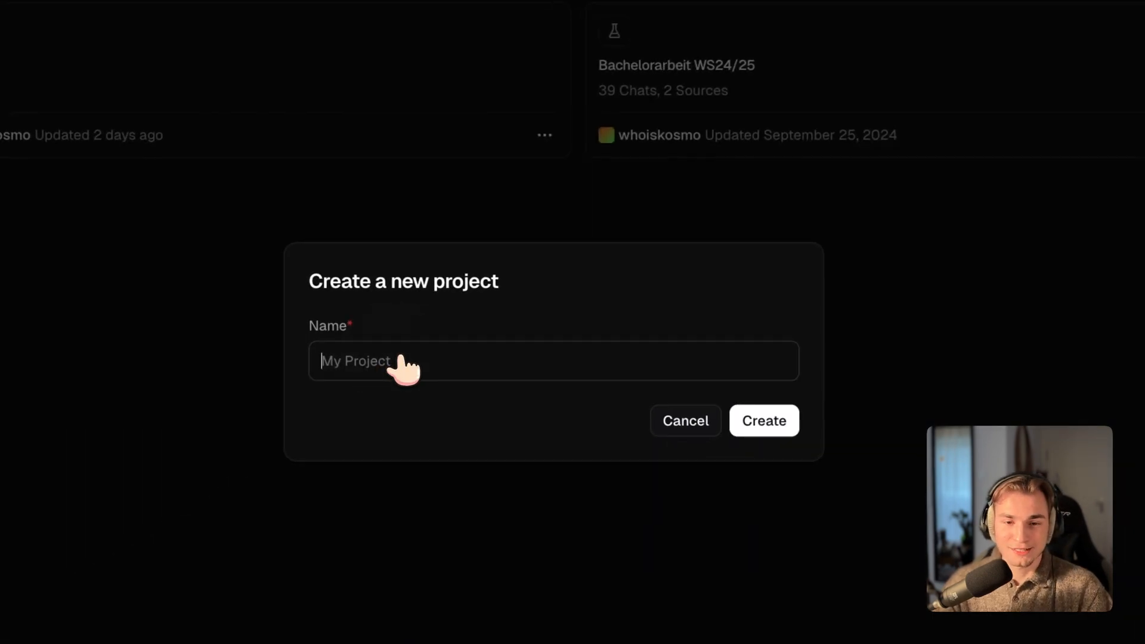
click(764, 420)
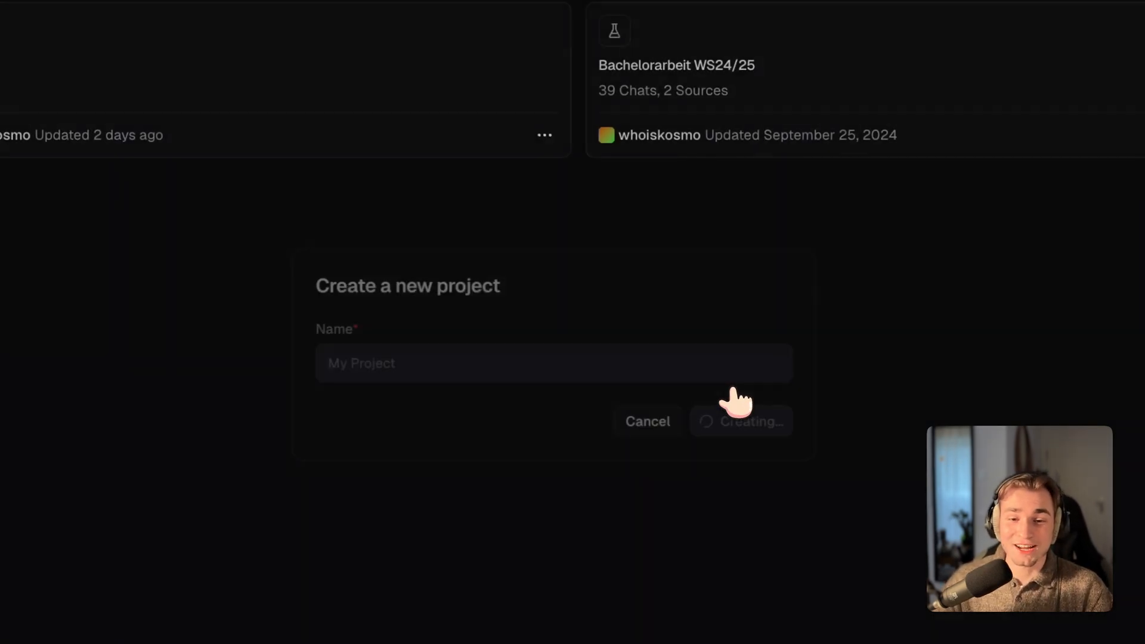
click(740, 422)
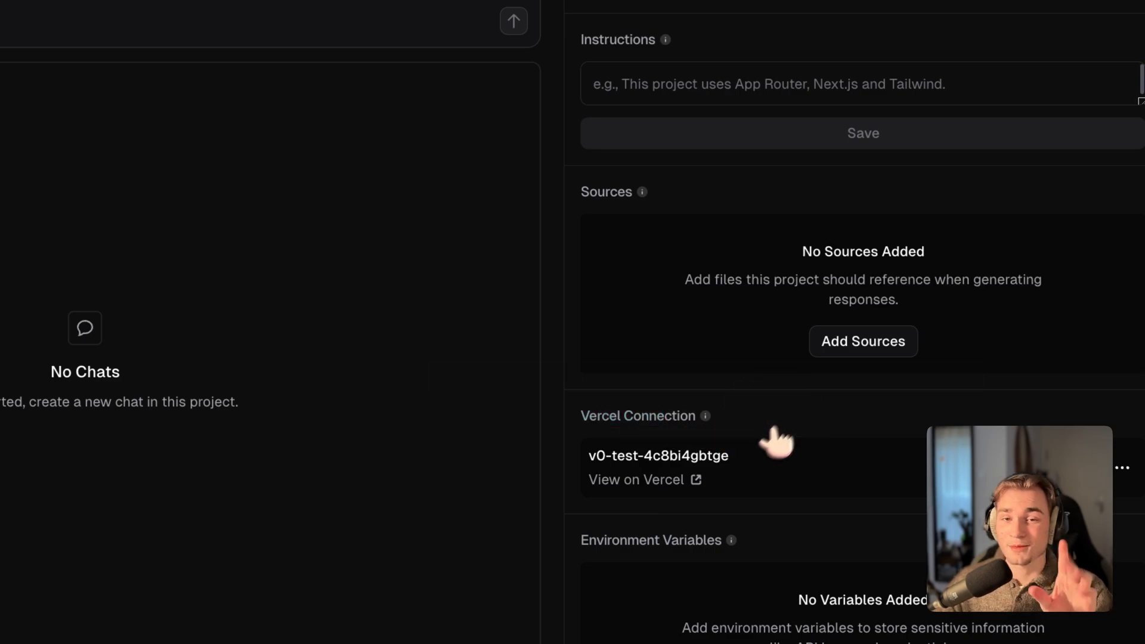
scroll(down, 3)
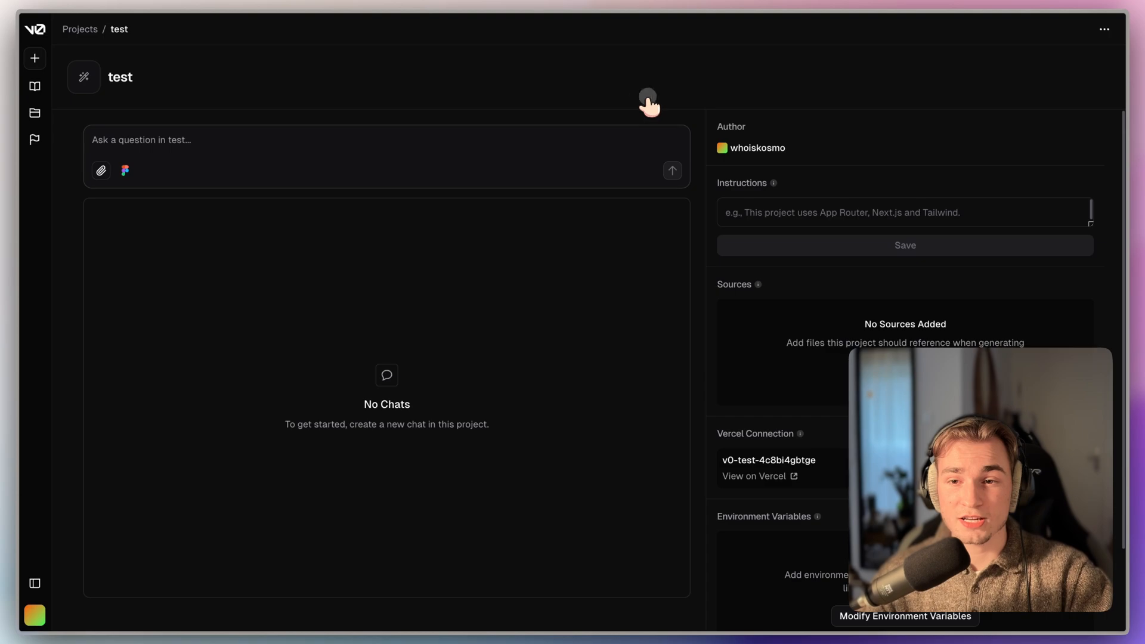
mouse_move(719, 159)
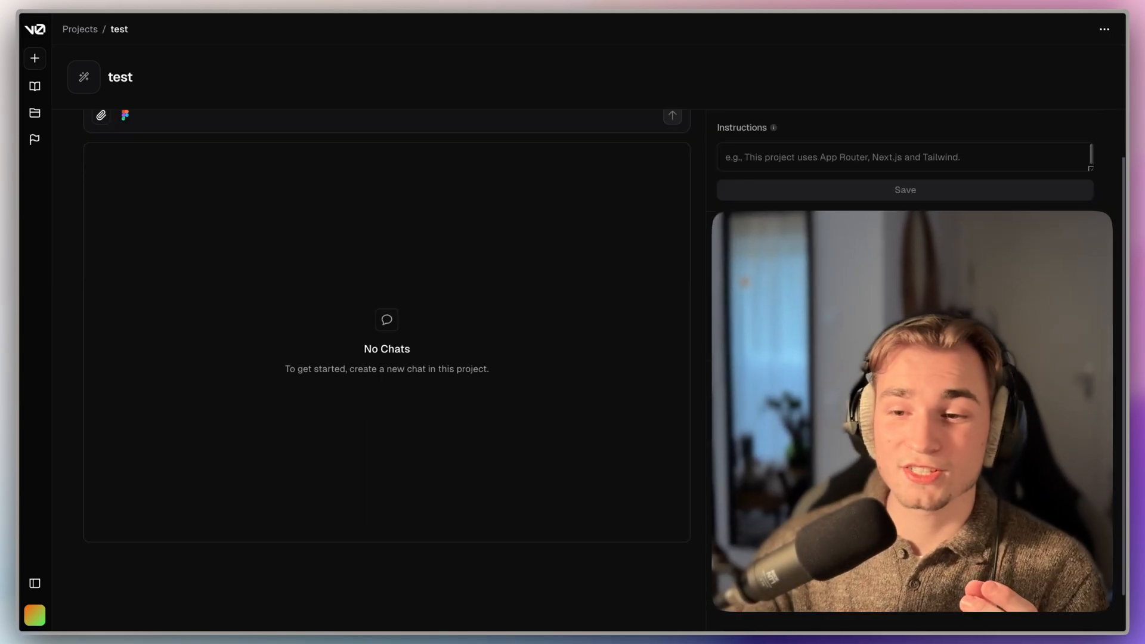
mouse_move(638, 239)
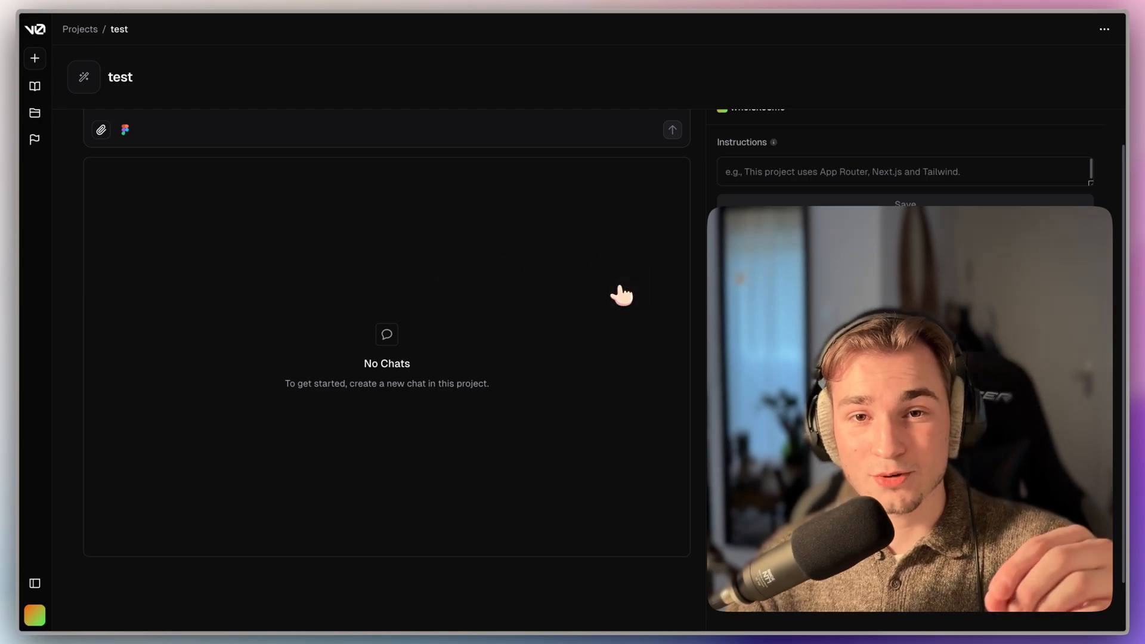
mouse_move(606, 283)
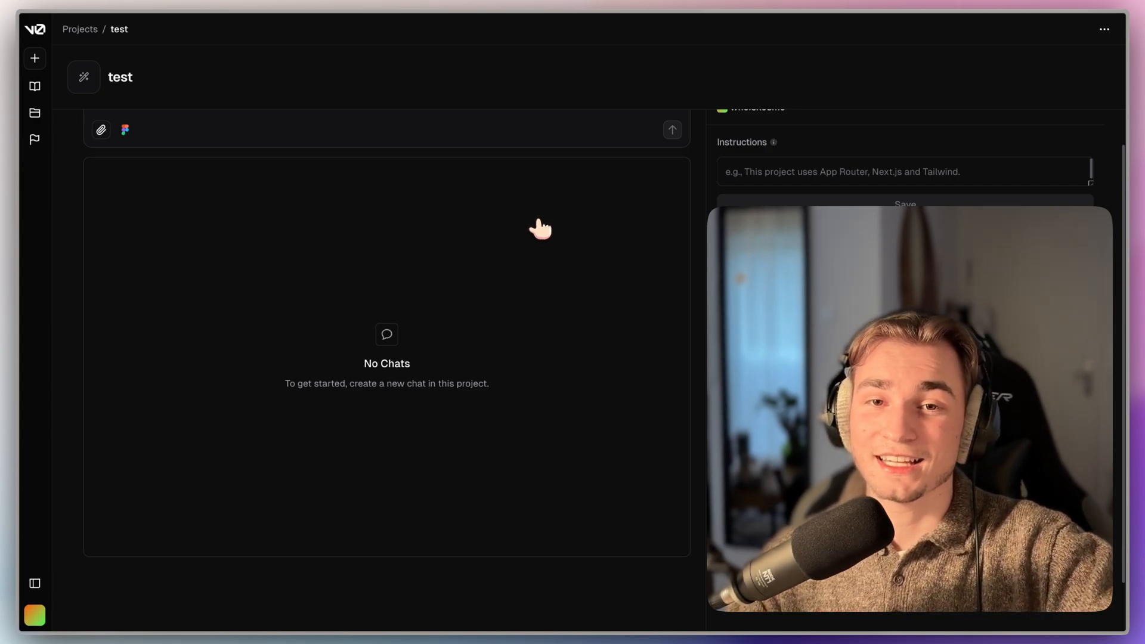
mouse_move(507, 233)
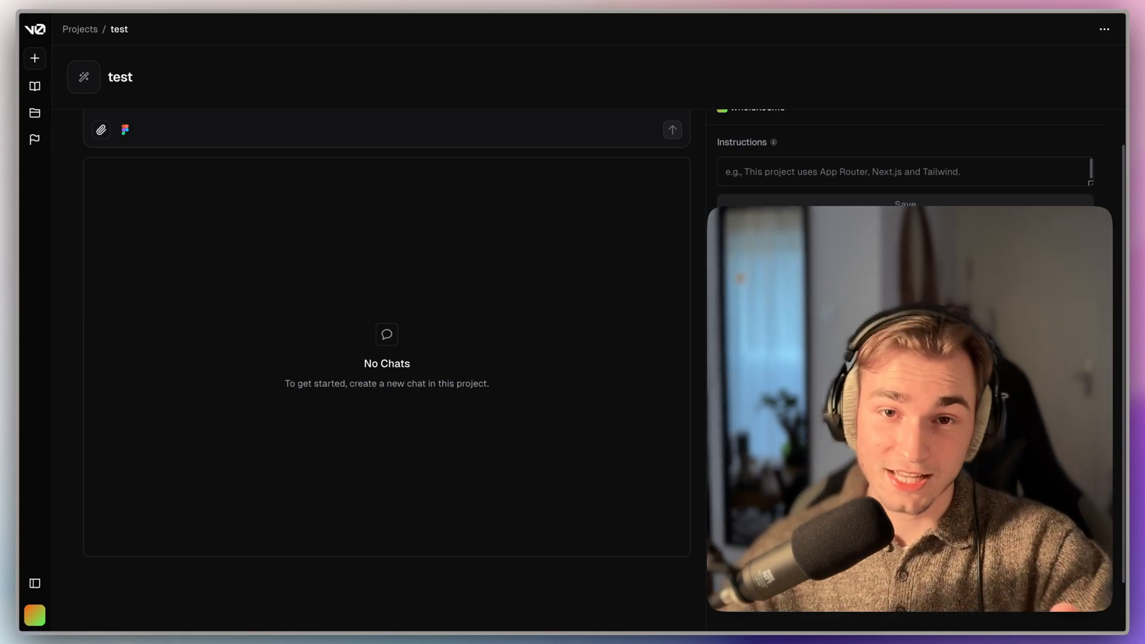
mouse_move(507, 233)
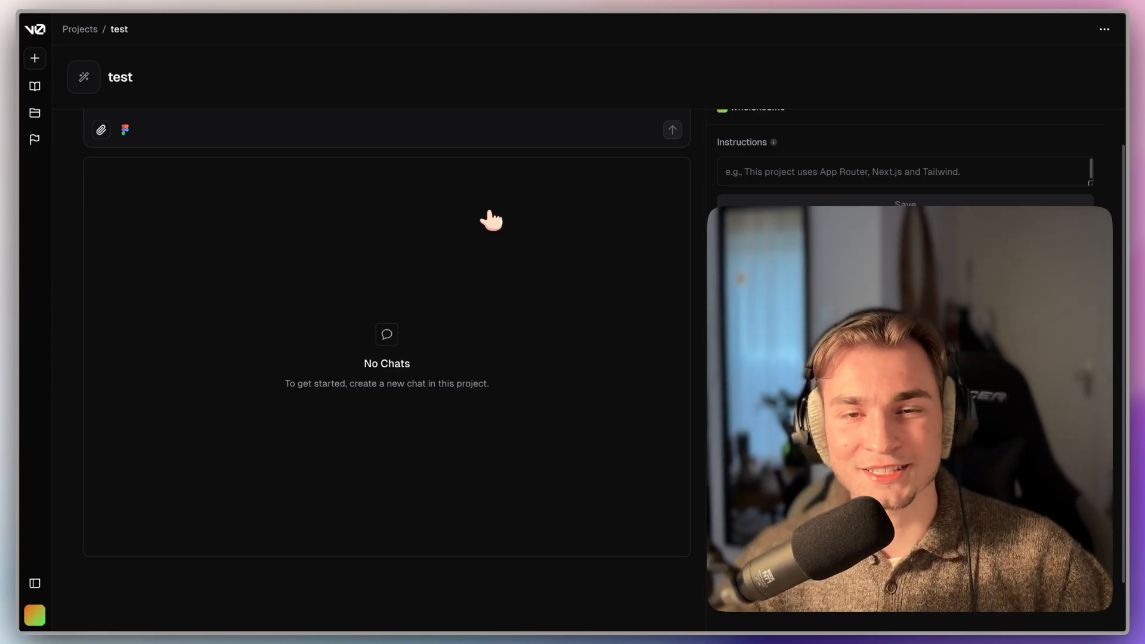
mouse_move(546, 124)
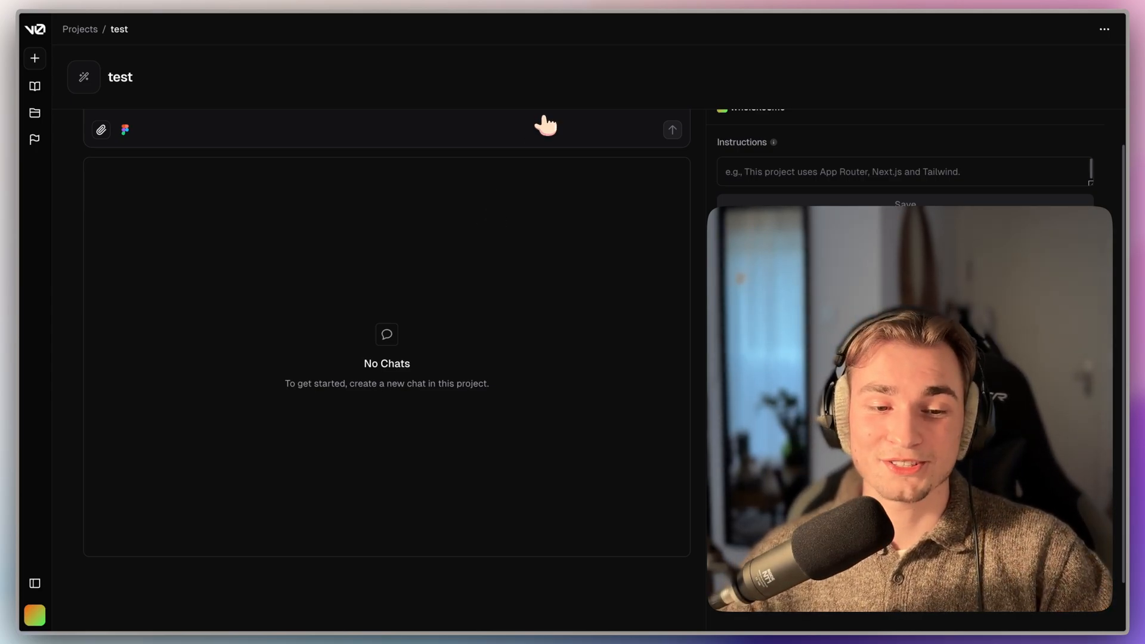
mouse_move(555, 117)
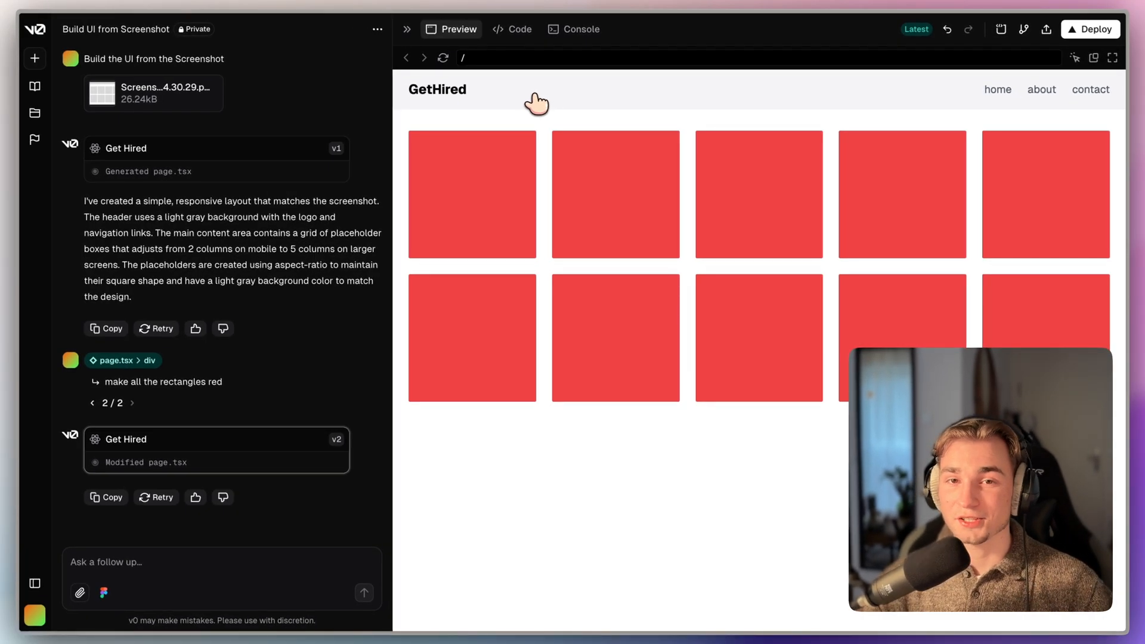
mouse_move(903, 338)
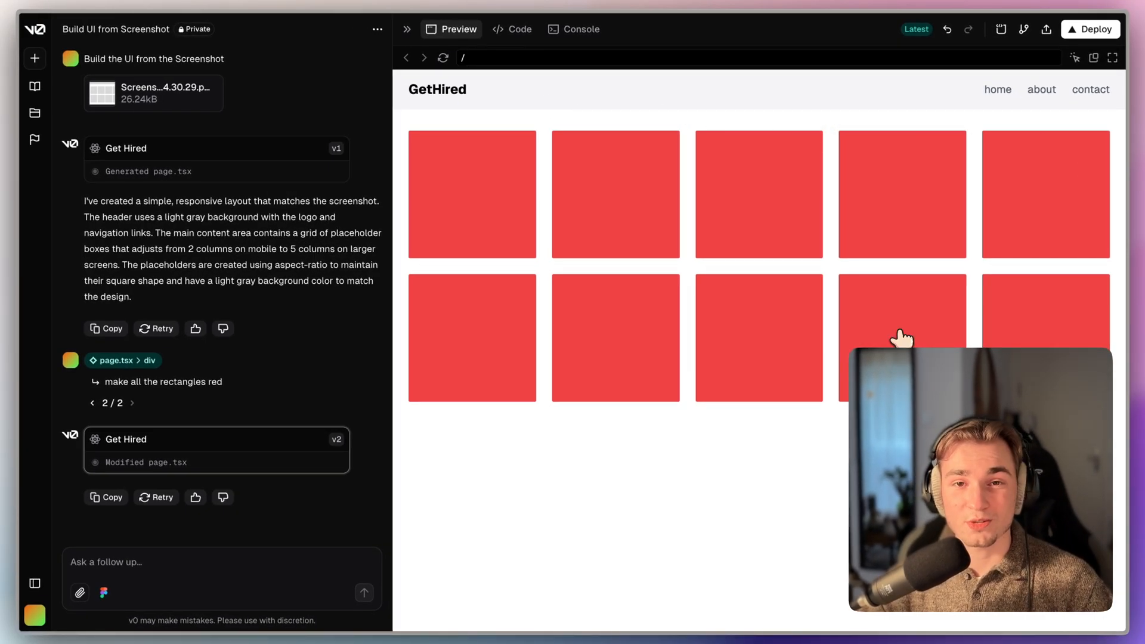
mouse_move(804, 318)
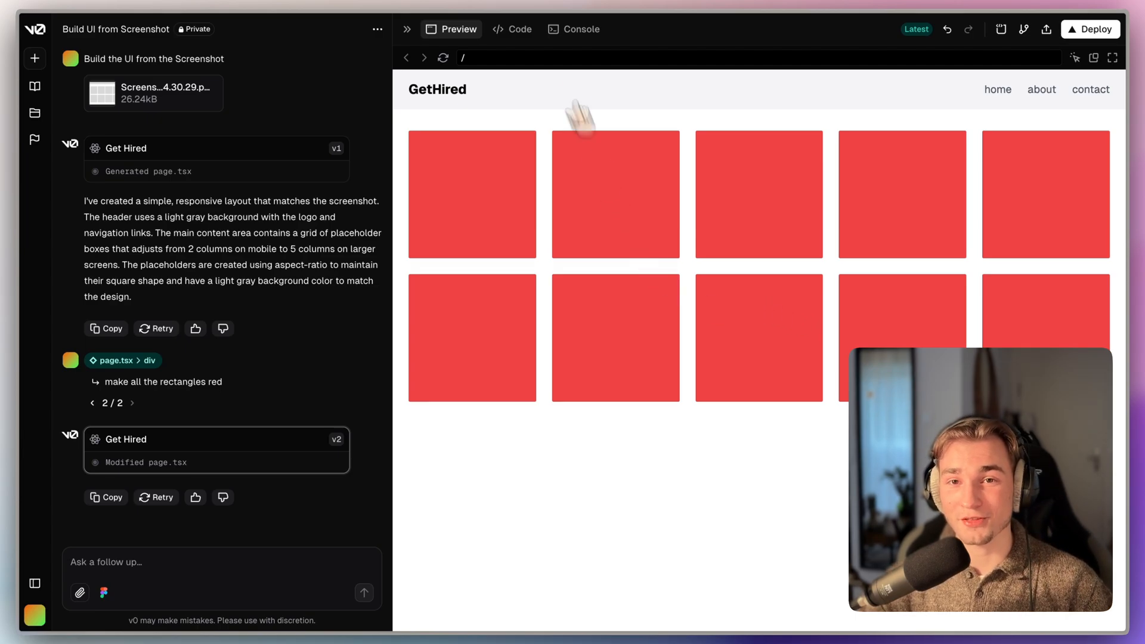
Step: Copy the npx shadcn 'Add to Codebase' command for the red-rectangle page
click(513, 29)
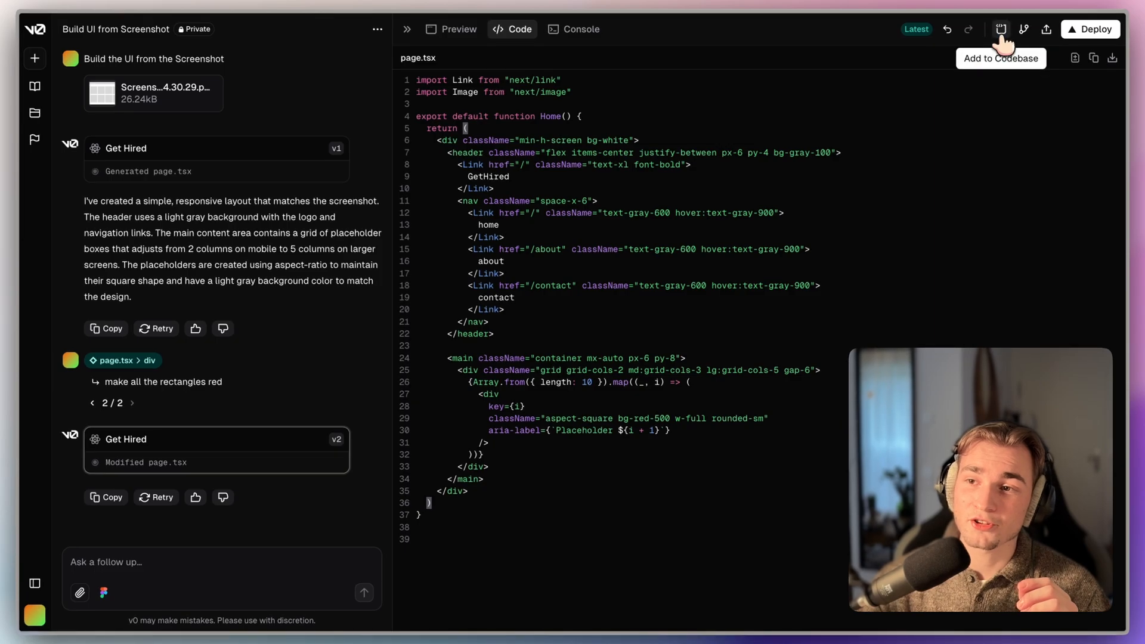
click(1002, 30)
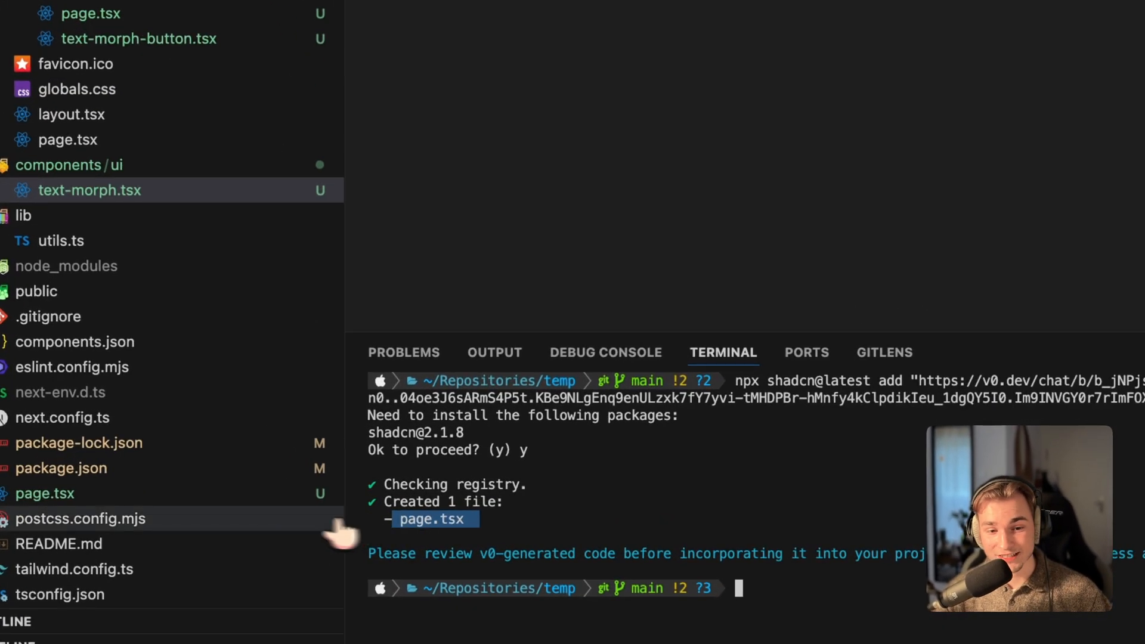
Step: Run the npx shadcn@latest add command in the terminal to create page.tsx locally
click(45, 493)
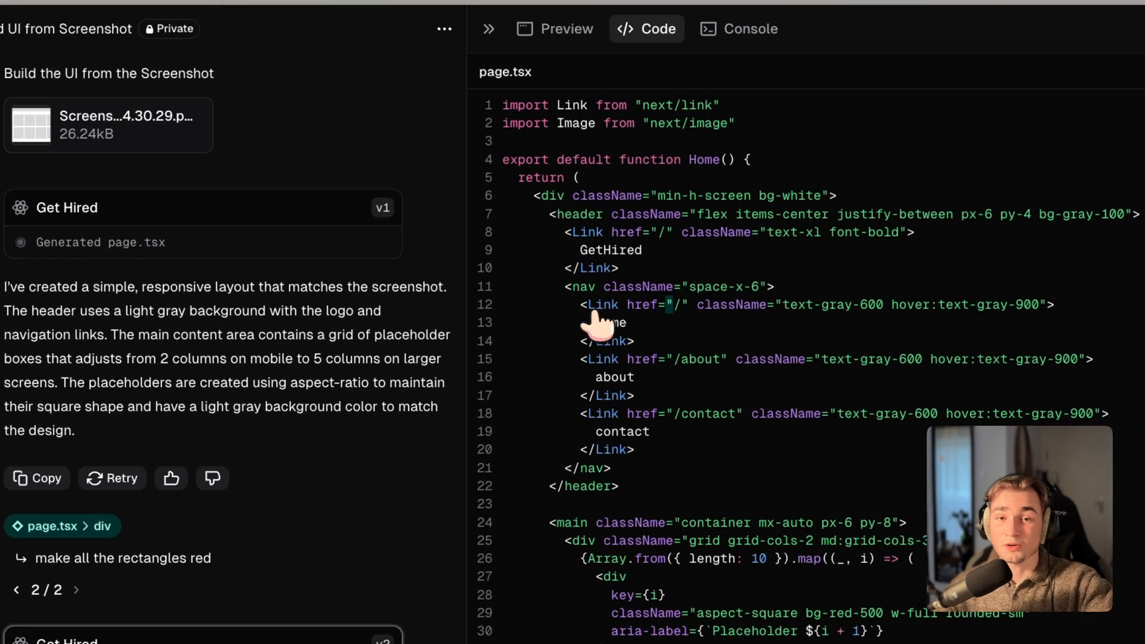
Step: Bring up the Deploy to Vercel panel for the GetHired page
click(1084, 39)
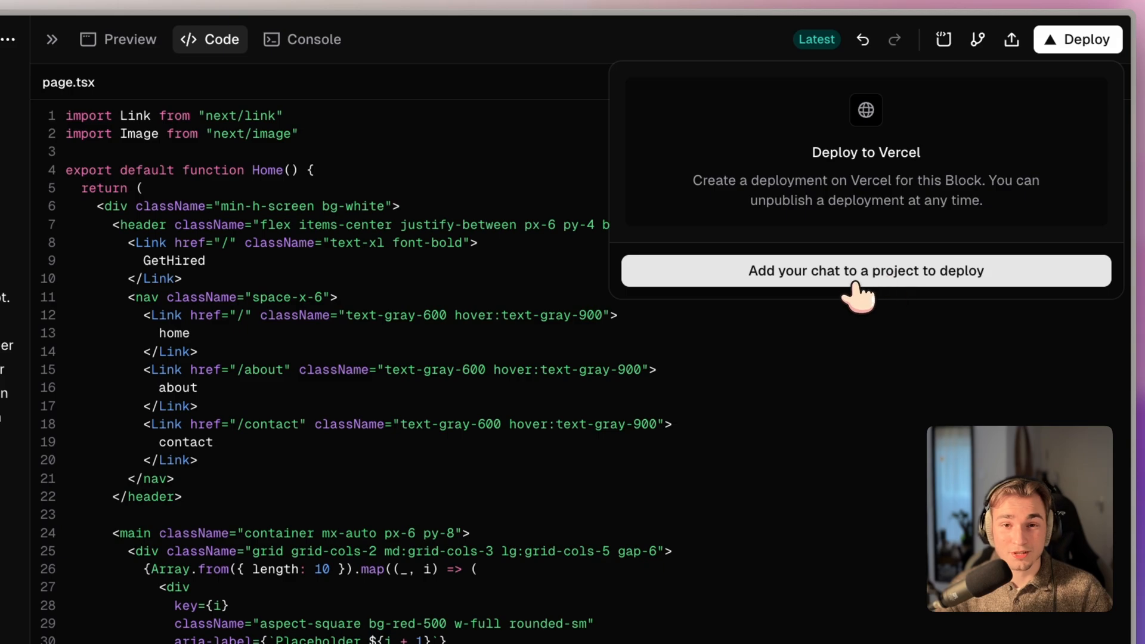
mouse_move(970, 232)
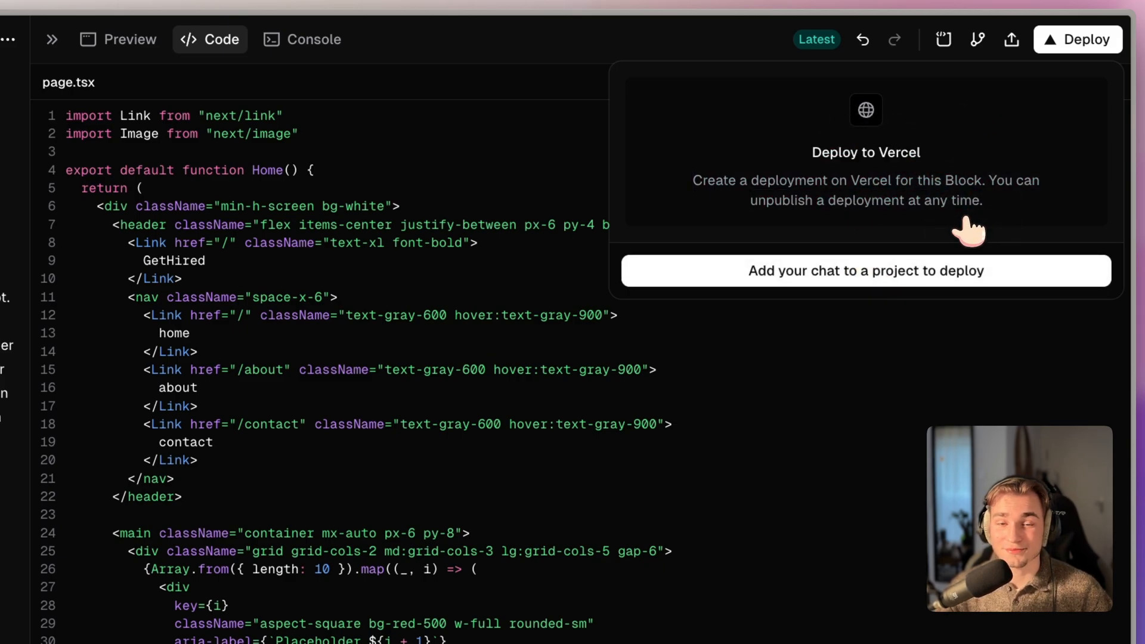